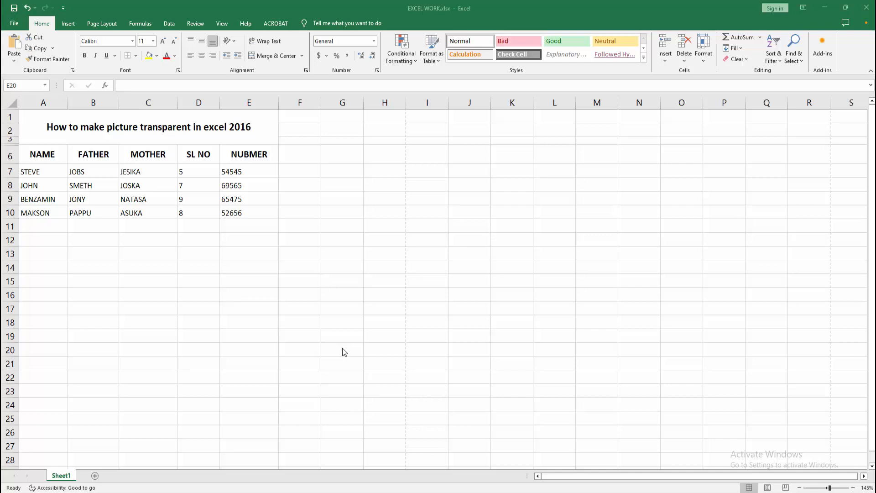
Step: Select an empty cell below the table and show the Insert ribbon tools
left_click(248, 350)
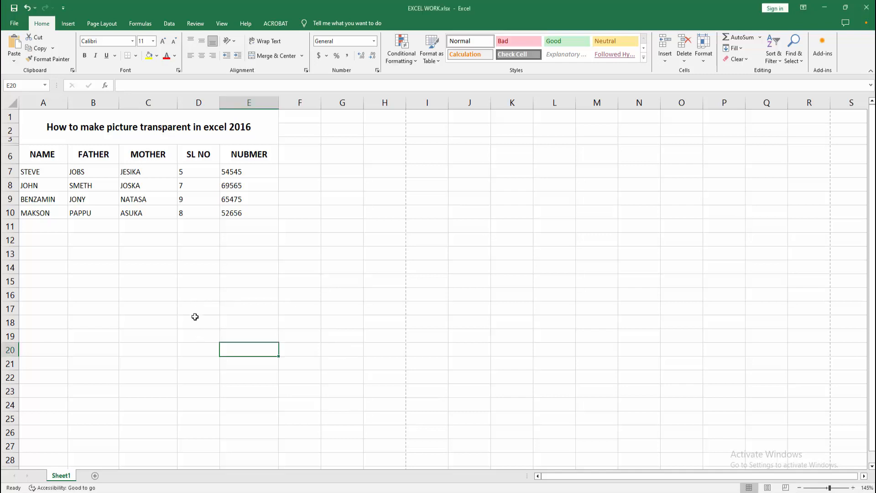
left_click(68, 22)
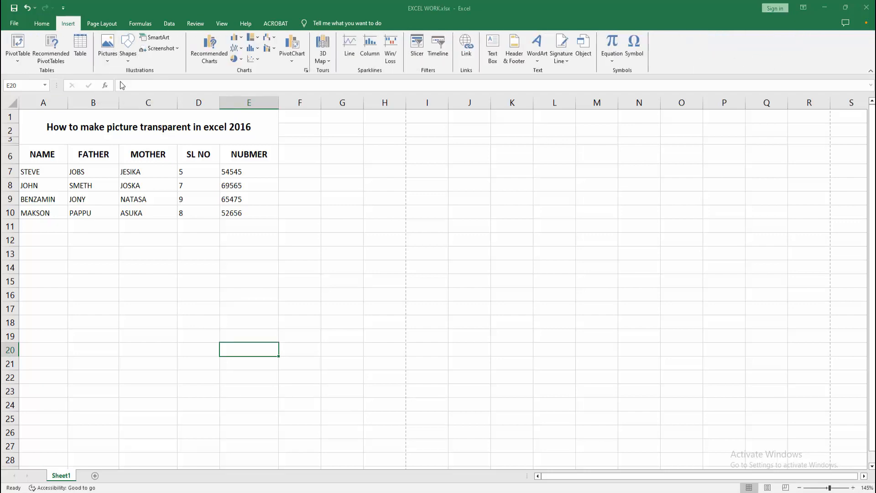
Step: Insert the pomegranate photo IMG_4767.JPG from the picture folder beside the names table
left_click(107, 48)
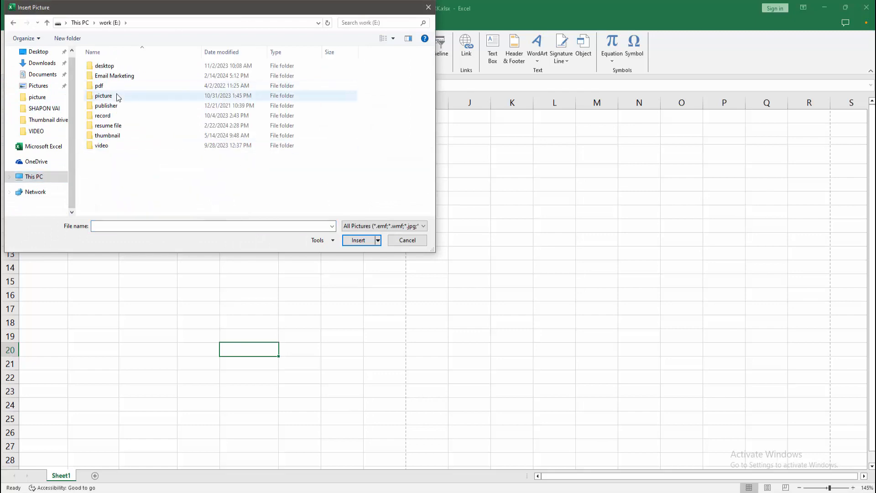
double_click(103, 95)
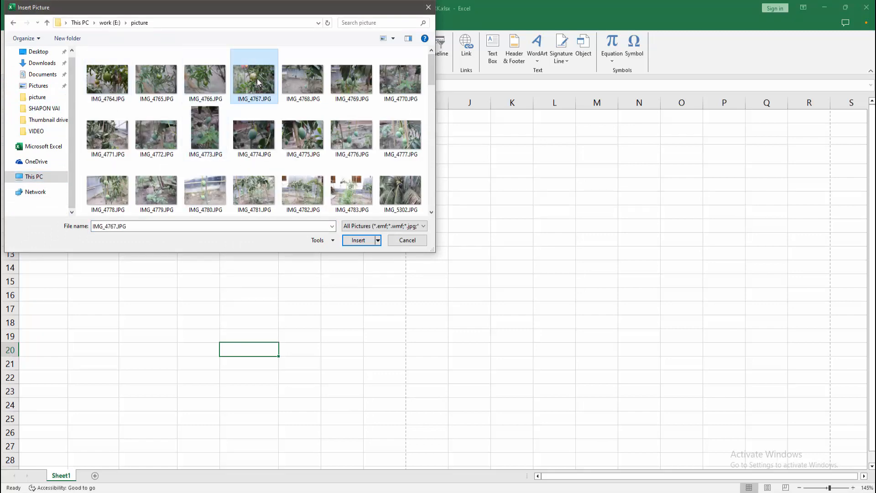
left_click(358, 240)
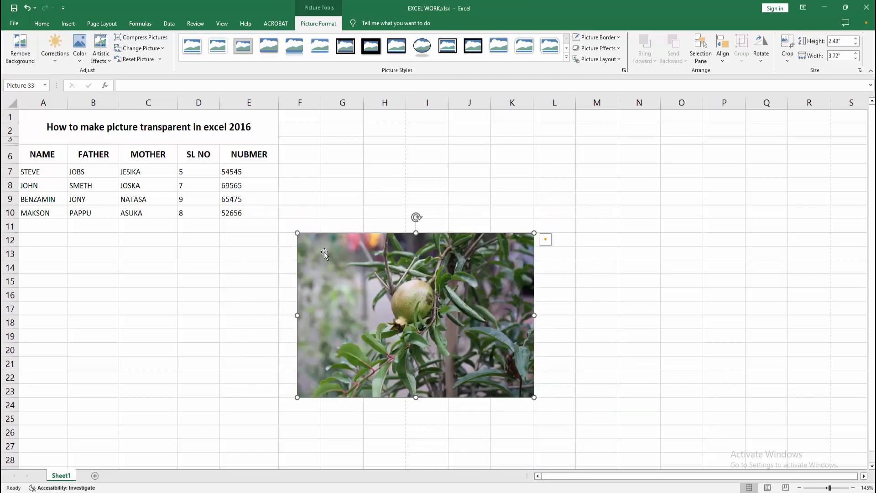
Step: Cut the pomegranate photo and draw a blue rectangle beside the names table instead
right_click(325, 255)
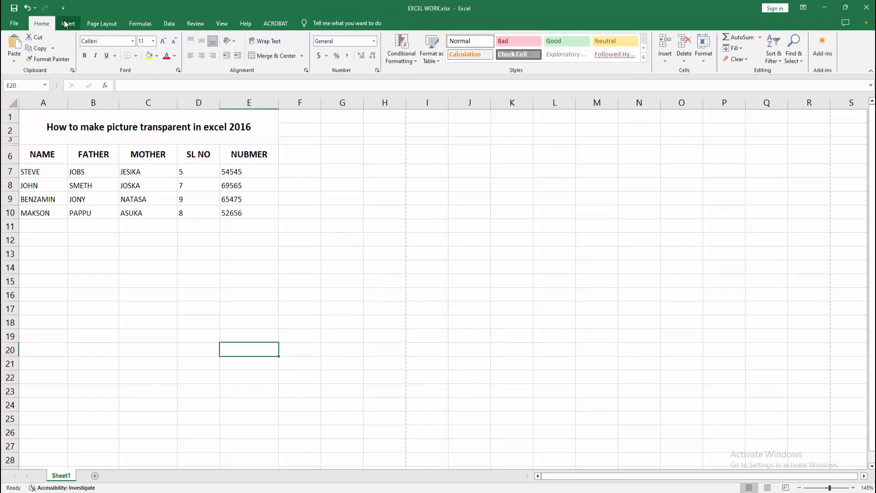
left_click(68, 23)
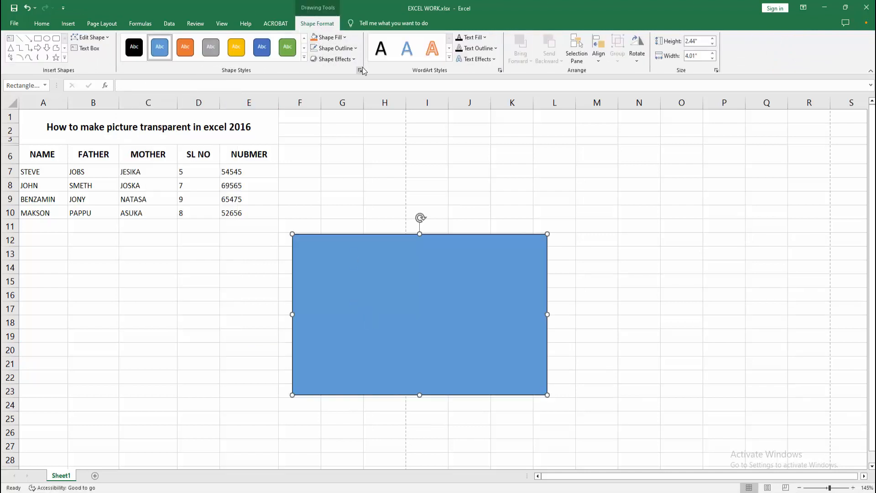
Step: Fill the rectangle with the clipboard pomegranate photo and set its transparency to 60%
left_click(360, 70)
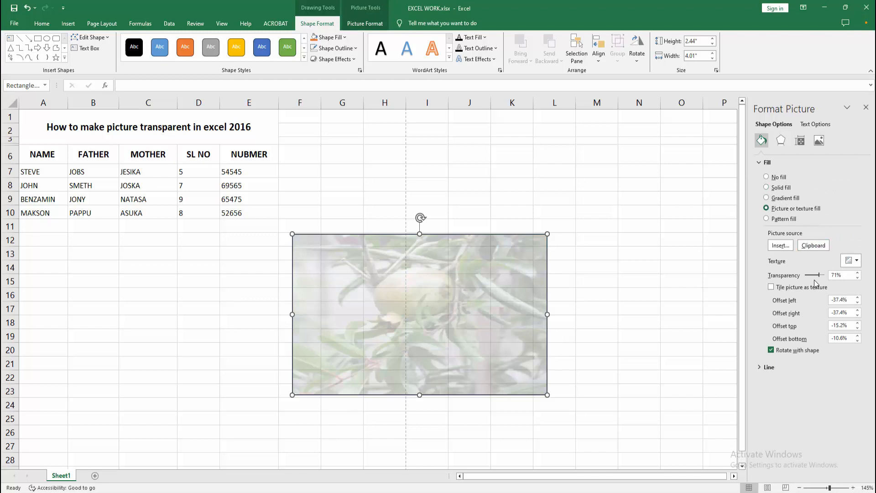
left_click_drag(817, 274, 805, 275)
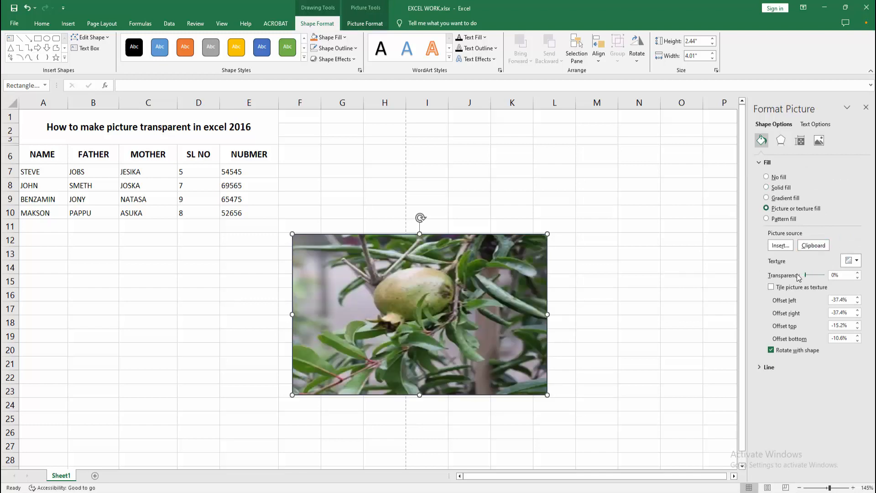
left_click_drag(805, 274, 811, 275)
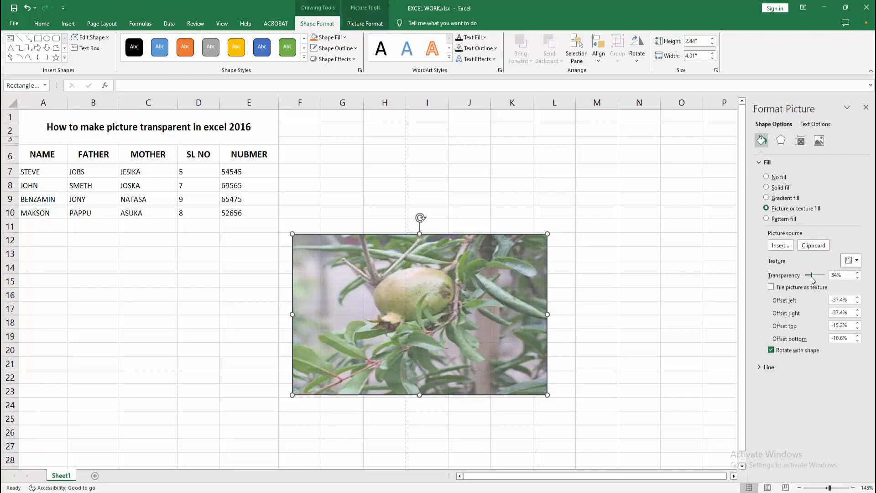
left_click_drag(809, 274, 816, 274)
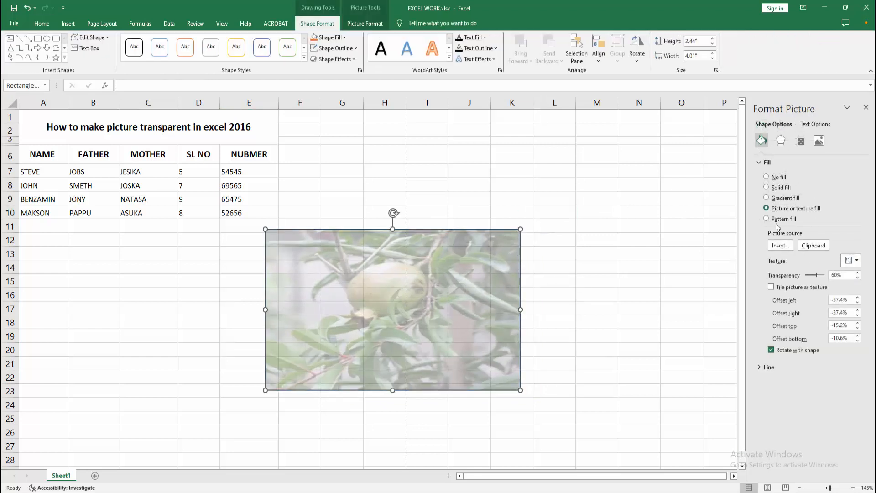
left_click(768, 367)
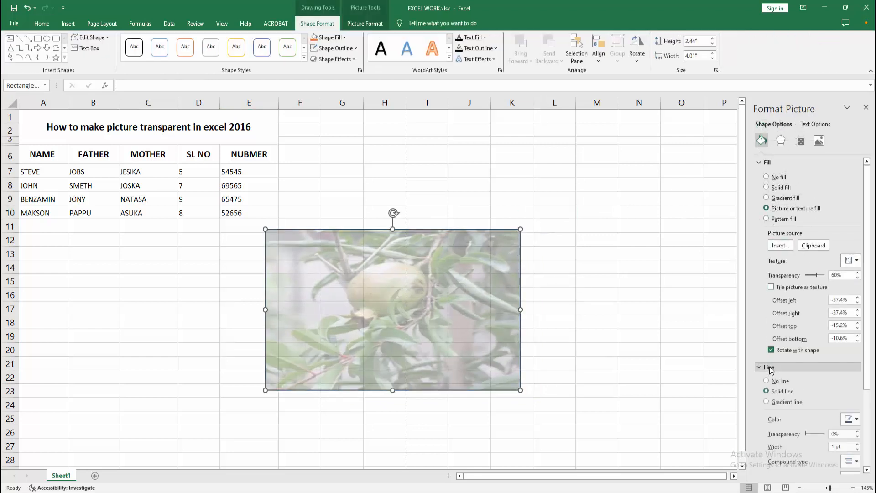
left_click(769, 367)
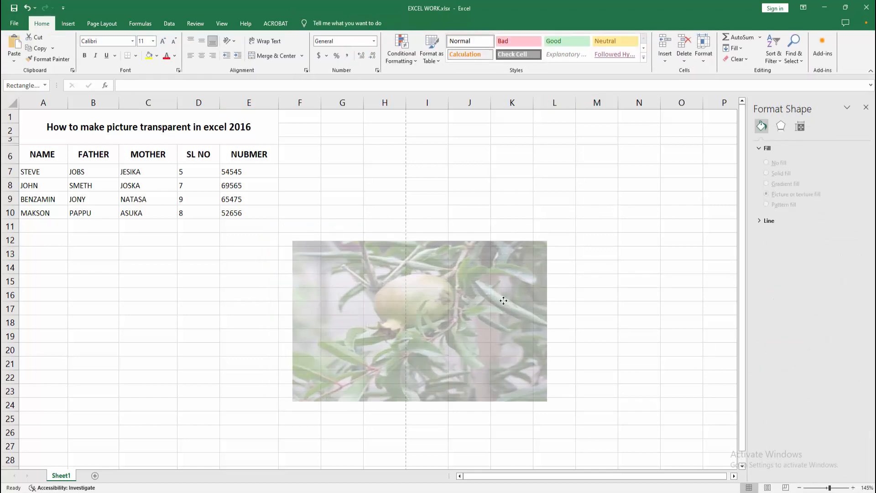
Step: Close the Format Shape pane and leave the faded rectangle shifted slightly right, deselected
left_click(638, 281)
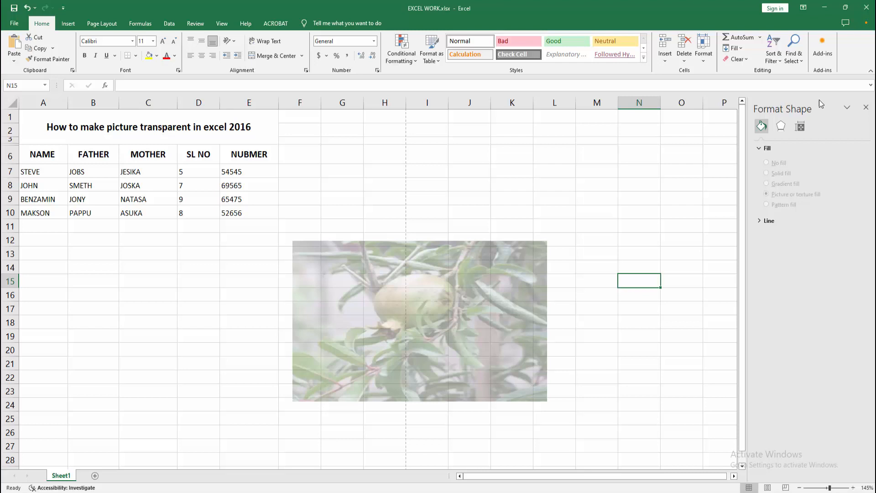
left_click(419, 321)
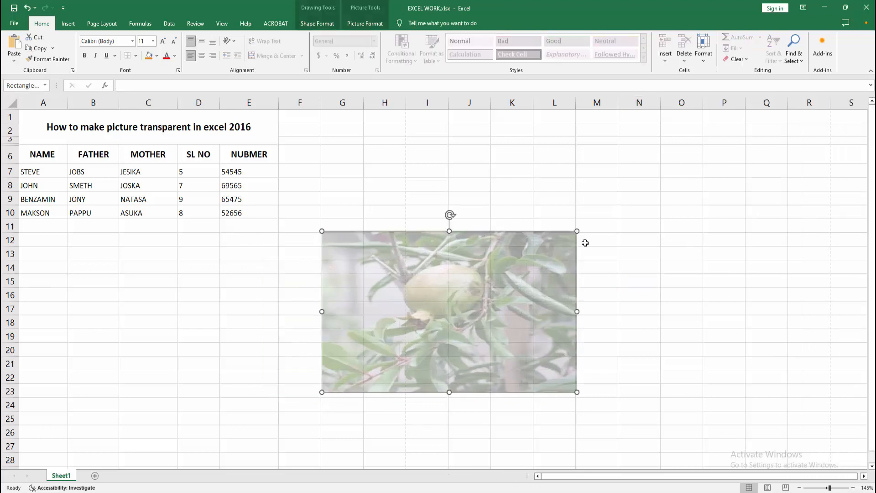
left_click(639, 239)
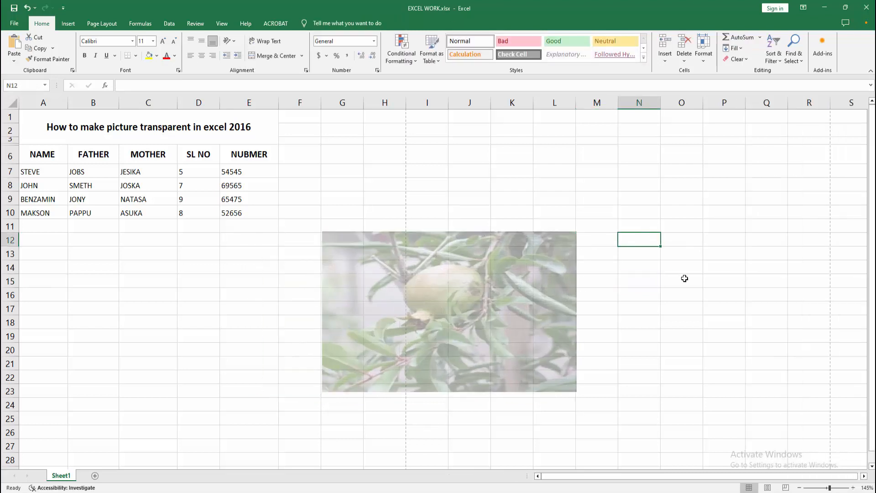